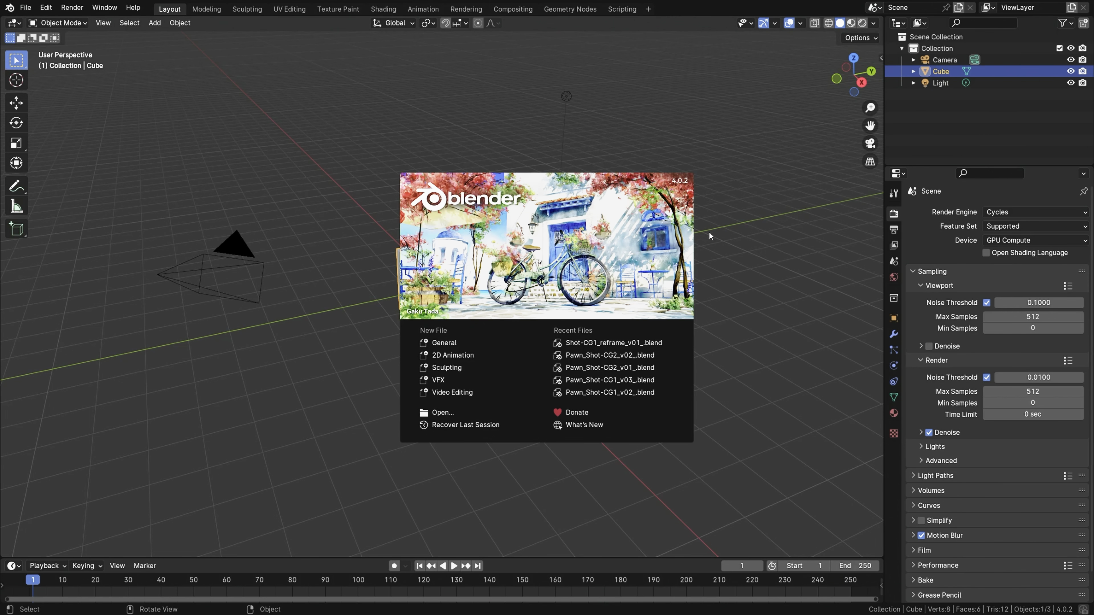
pyautogui.moveTo(746, 202)
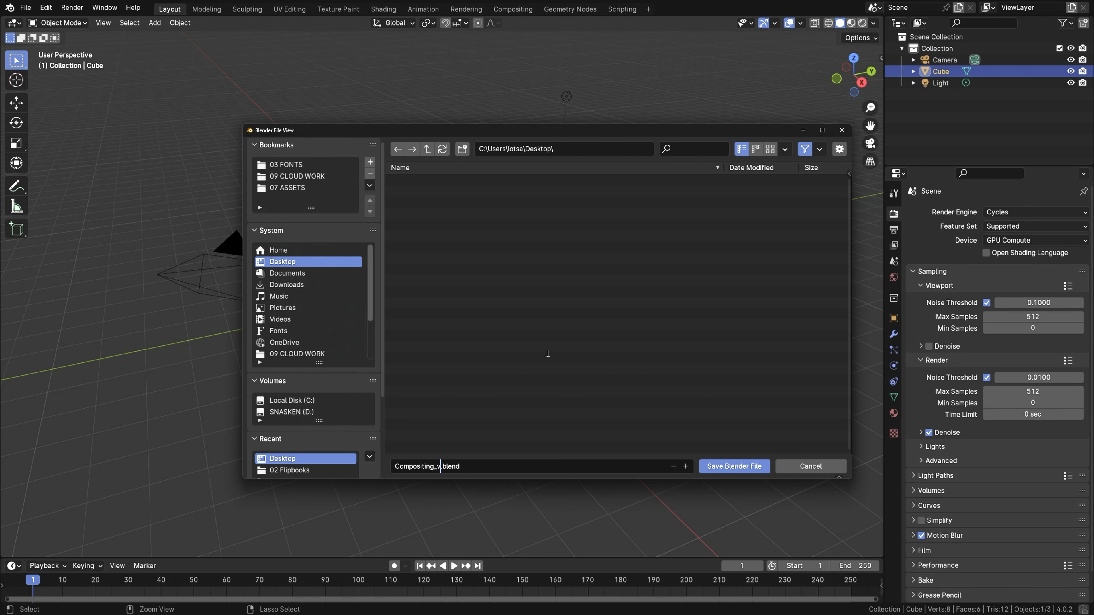
# - Save the scene to the Desktop as Compositing_v01.blend
pyautogui.click(734, 466)
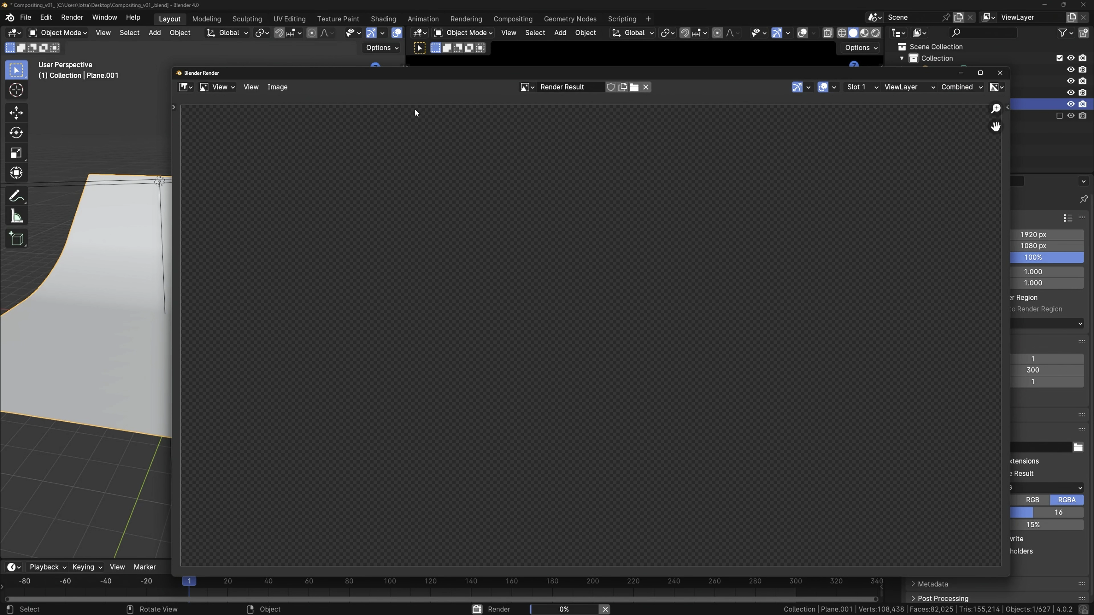
# - Enable Shadow Catcher on the ground plane and switch to the Compositing workspace
pyautogui.click(512, 19)
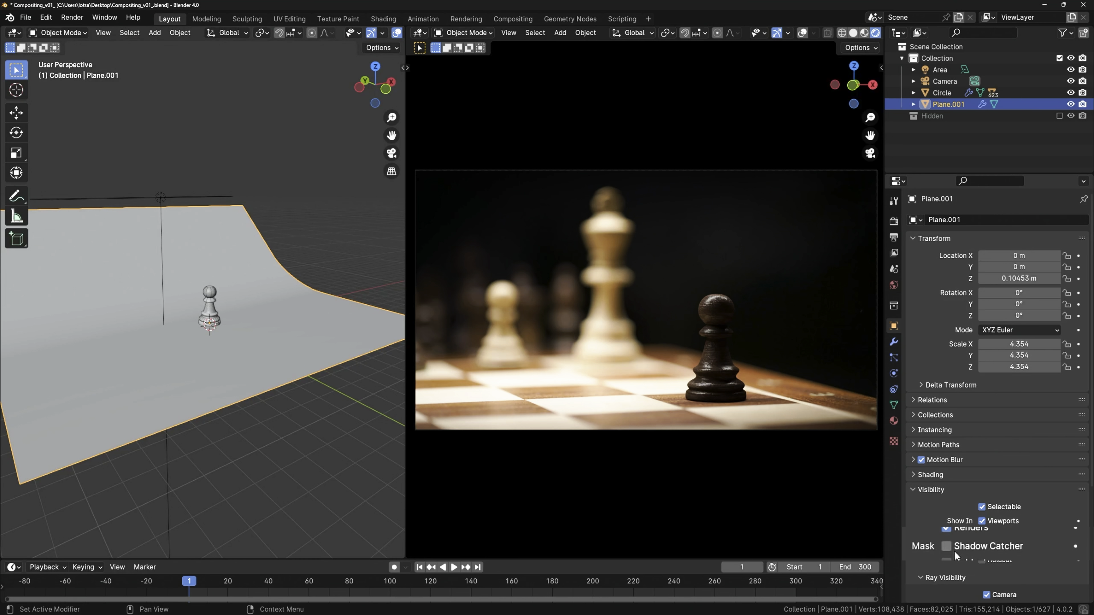
pyautogui.click(945, 547)
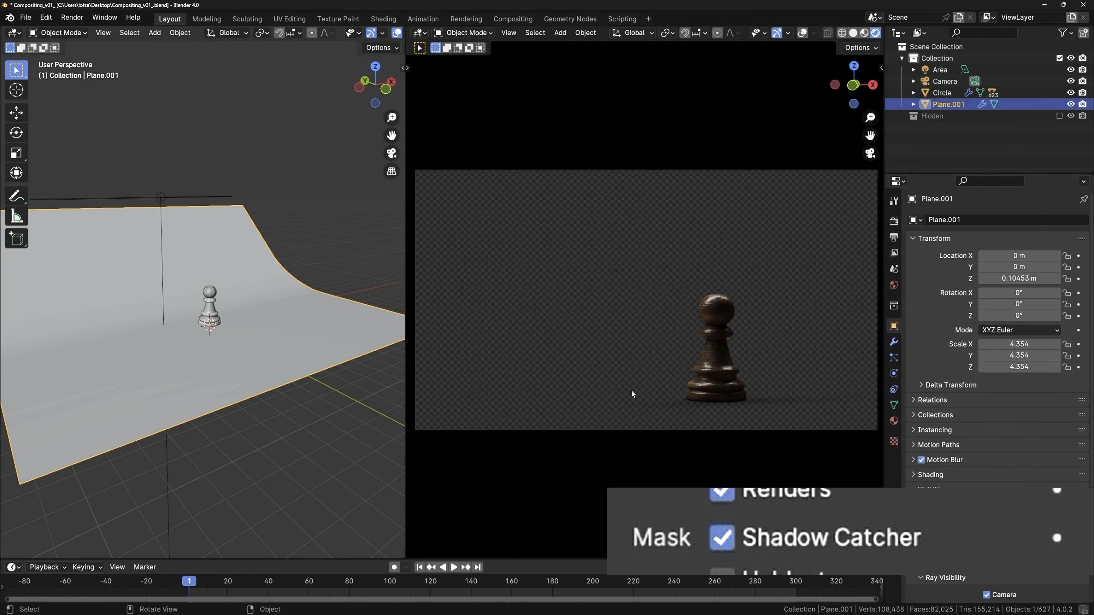
pyautogui.click(512, 18)
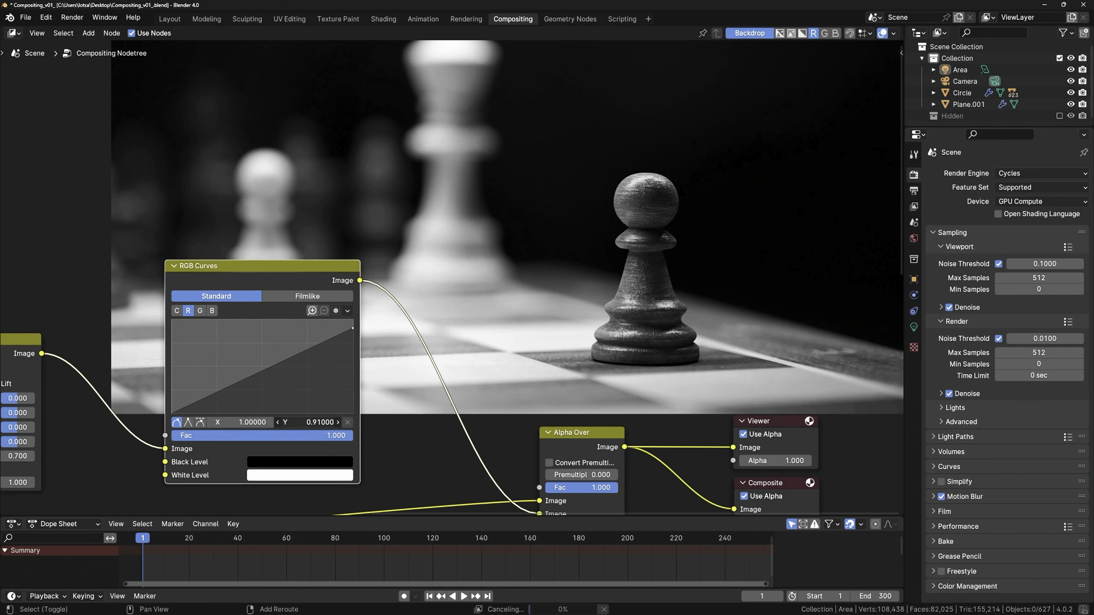
# - Blend ISO Noise grain into the graded composite, then bring up the other pawn project's layout
pyautogui.click(212, 311)
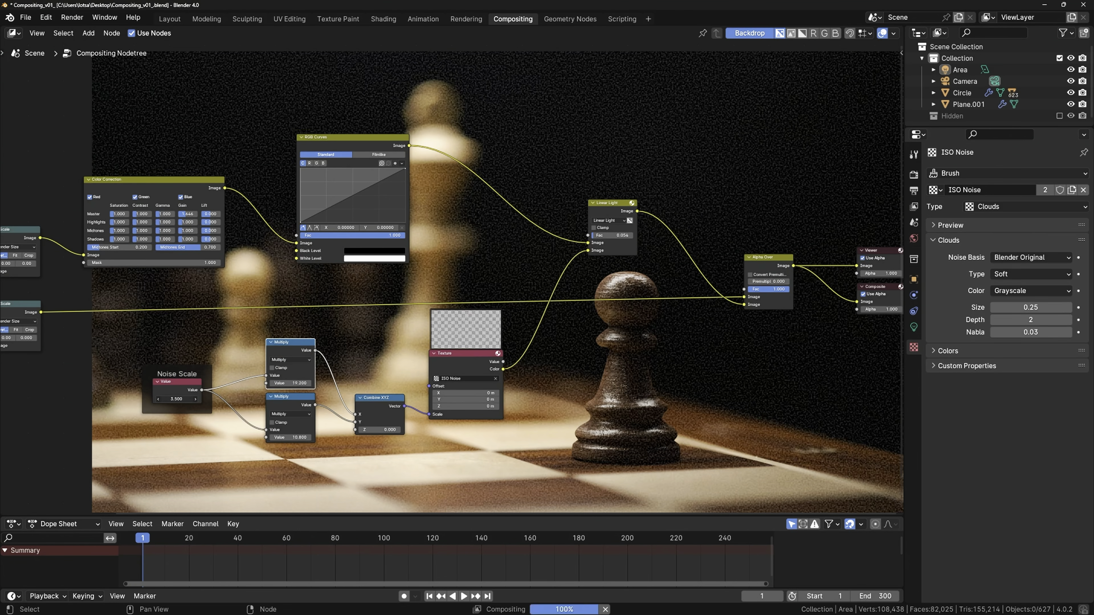
pyautogui.click(170, 9)
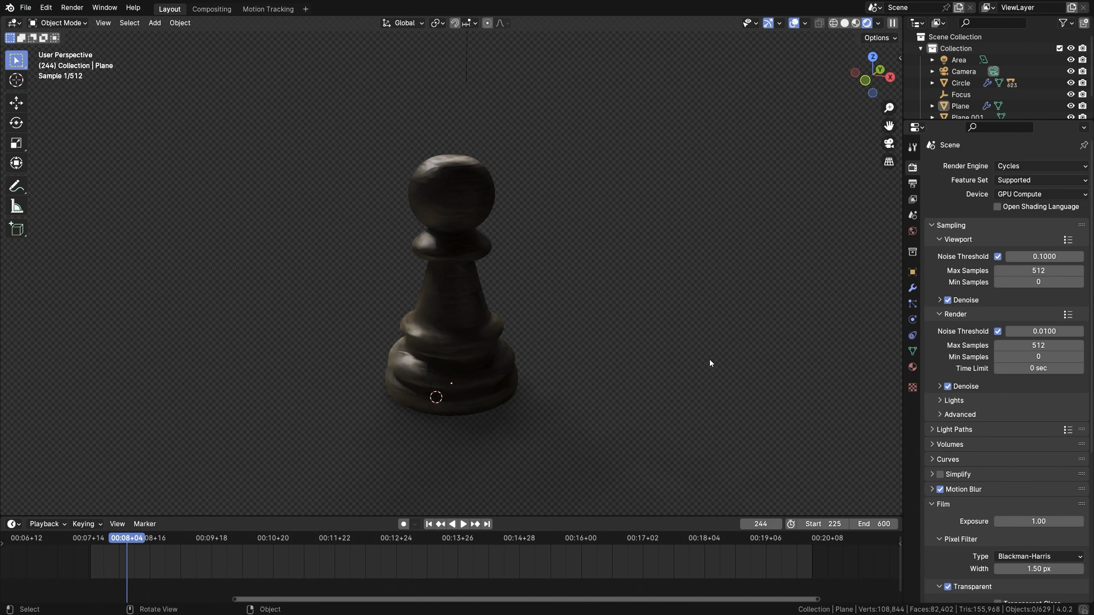